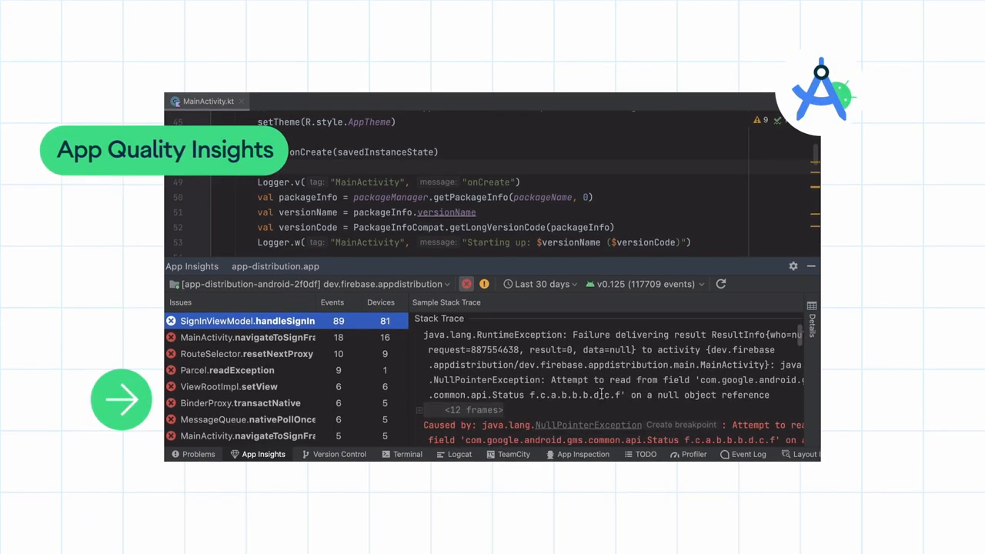
Jump from the stack trace's SigninViewModel link to handleSignInResult in SigninViewModel.kt.
{"action": "scroll", "scroll_direction": "down", "scroll_amount": 3}
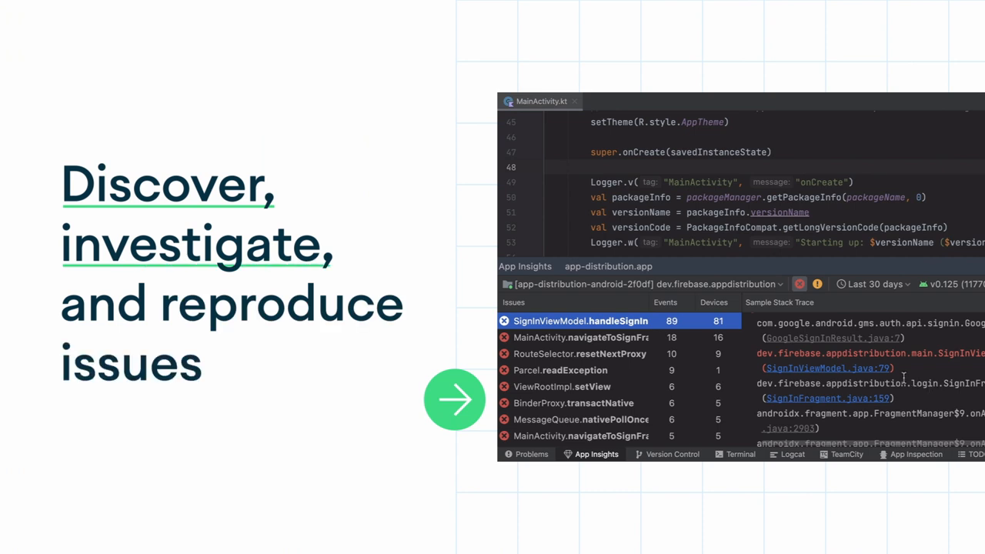
{"action": "left_click", "coordinate": [825, 368]}
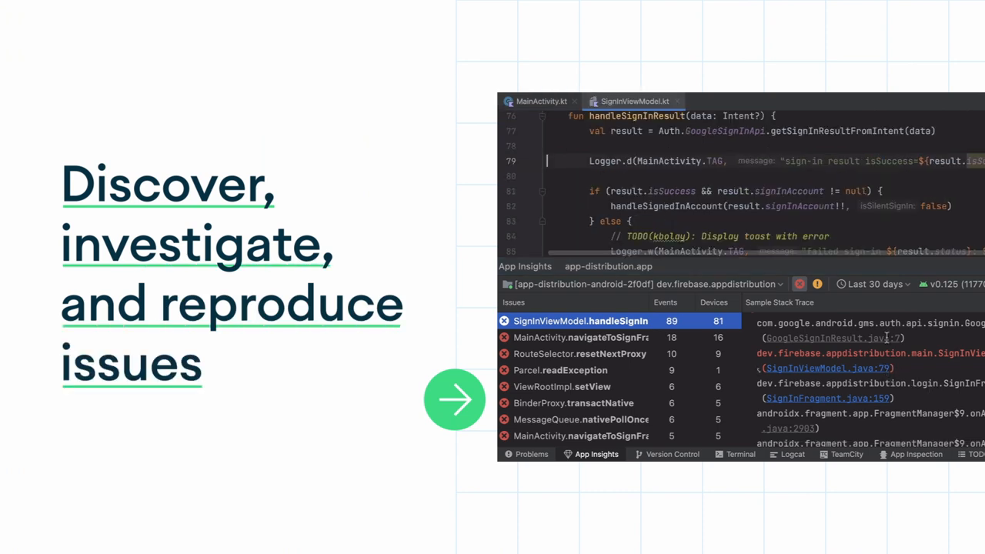